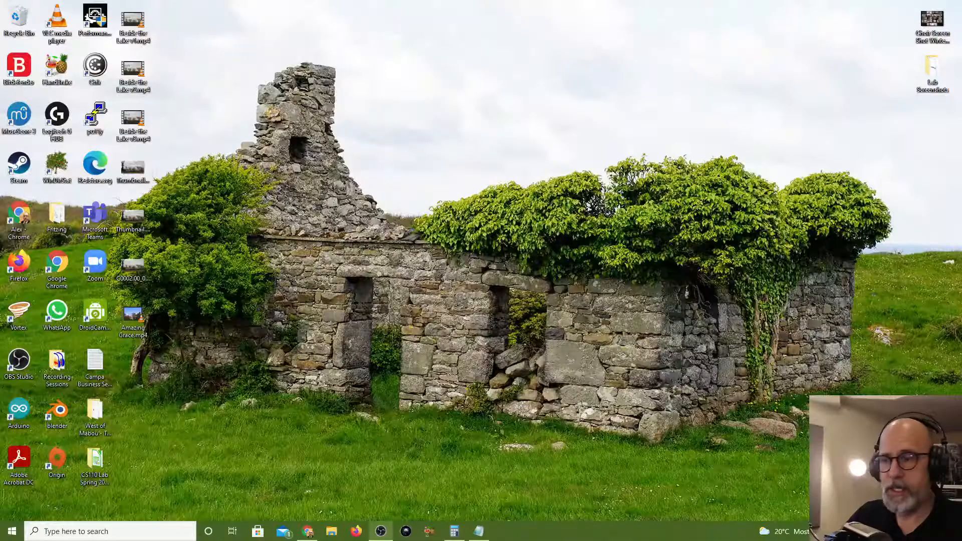
Step: Launch Visual Studio Code from Windows search to open the untitled workspace
type("vi")
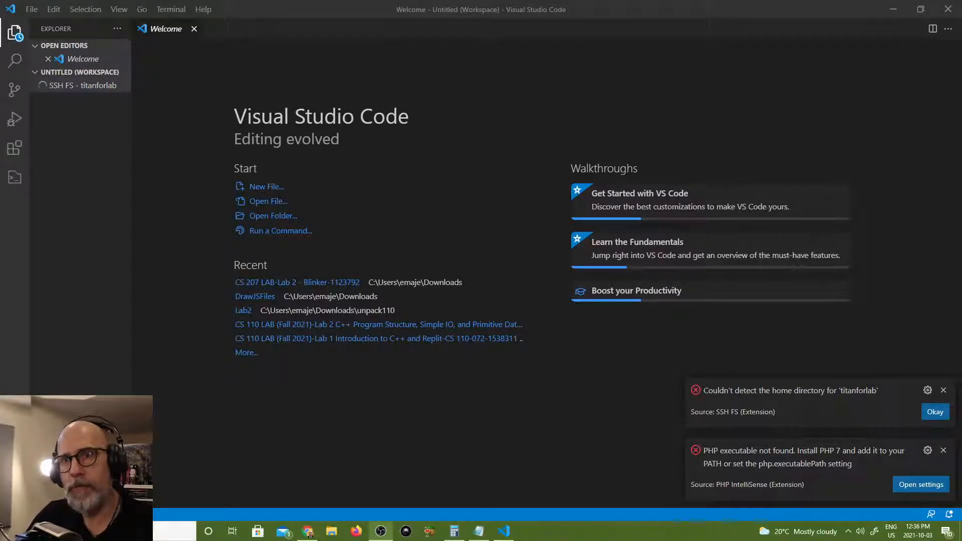
mouse_move(14, 148)
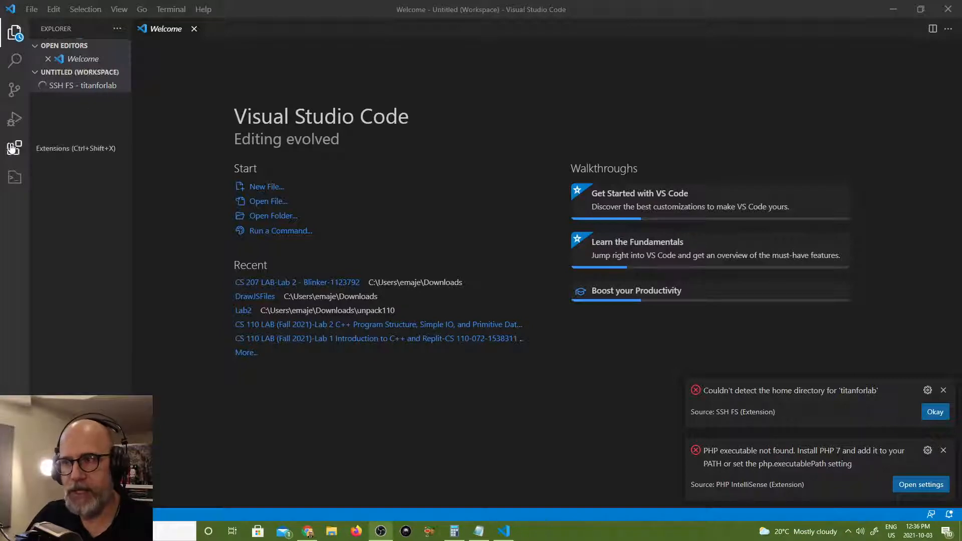
Step: Find 'sshfs' in the Extensions view and show the SSH FS extension's details
left_click(13, 147)
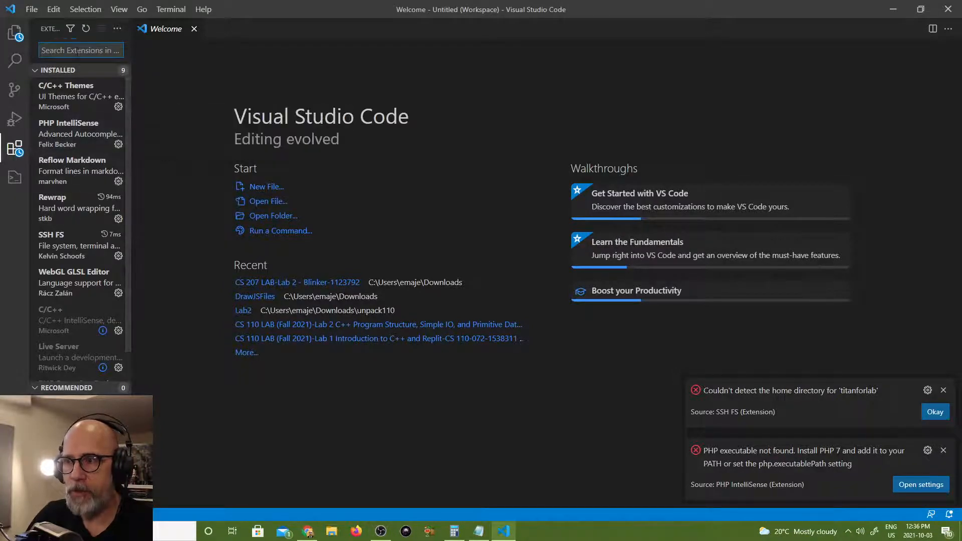
type("ss")
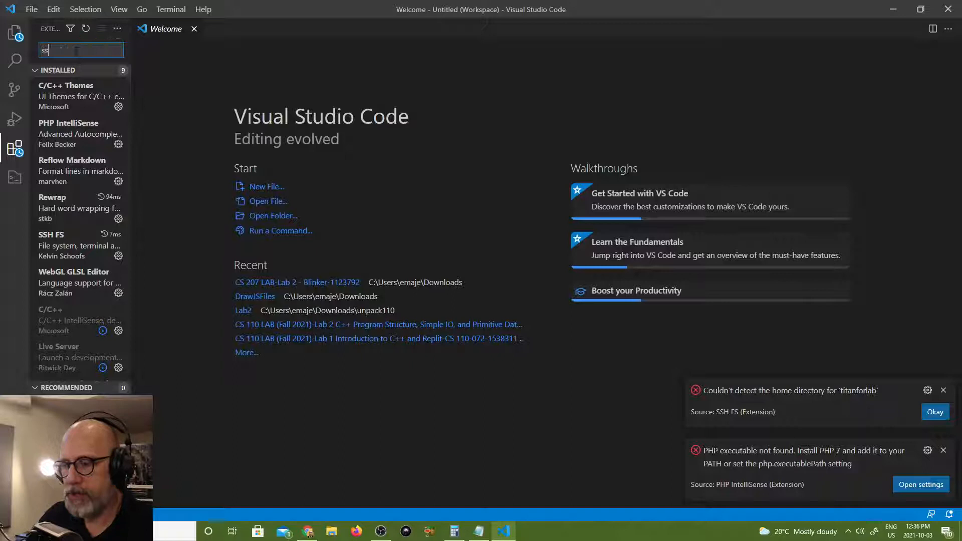
type("shfs")
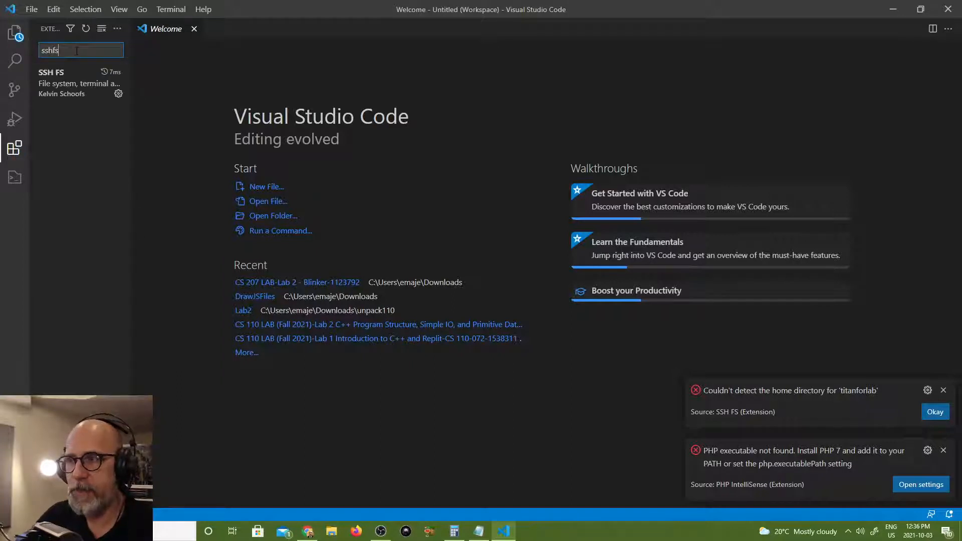
mouse_move(78, 83)
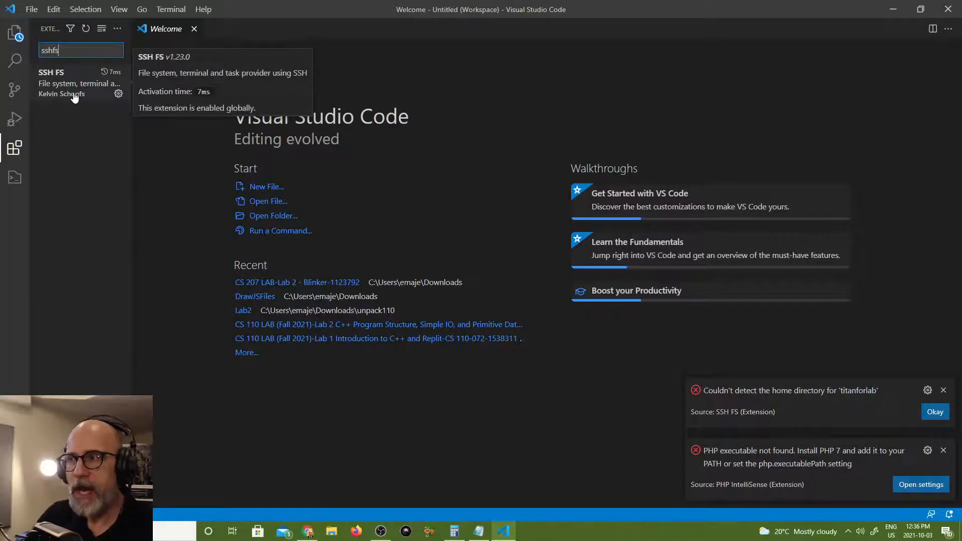
left_click(78, 83)
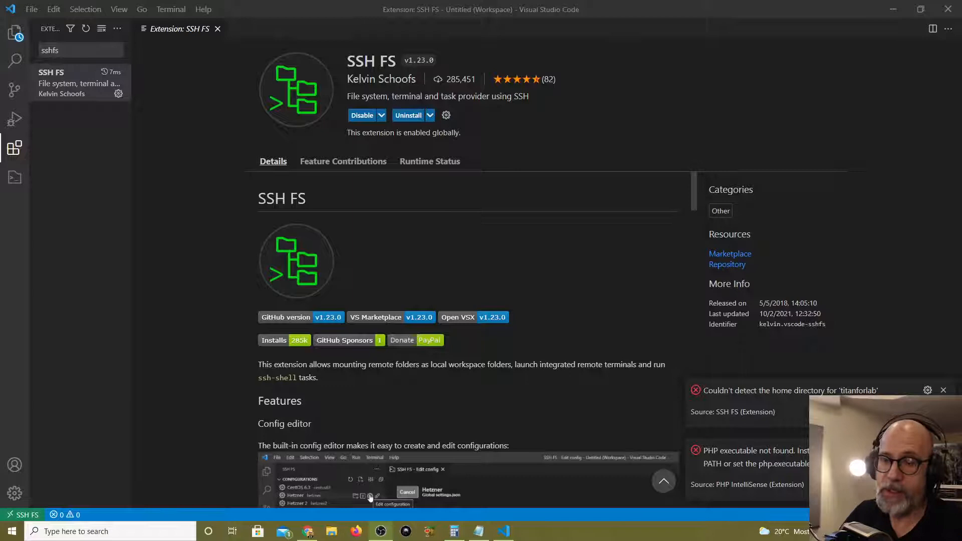
mouse_move(307, 246)
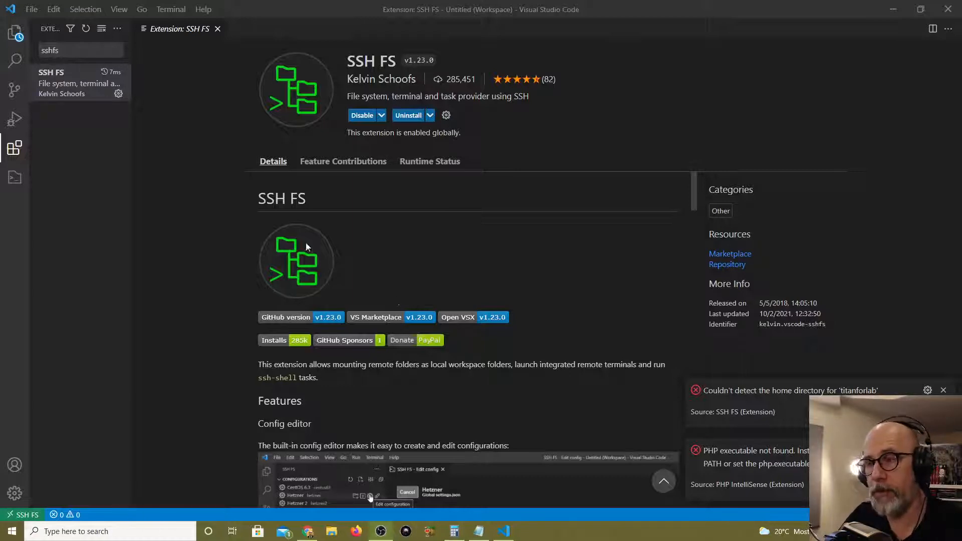
mouse_move(214, 279)
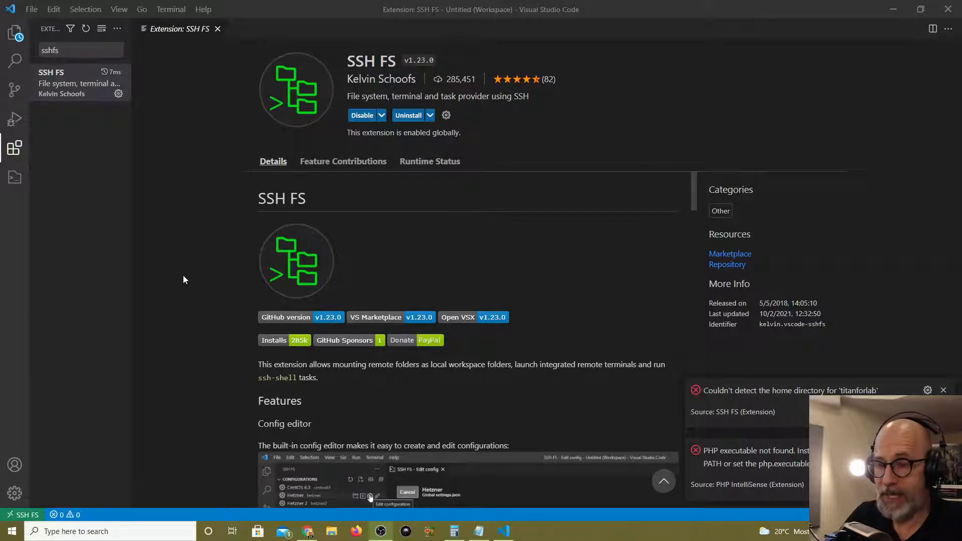
mouse_move(173, 237)
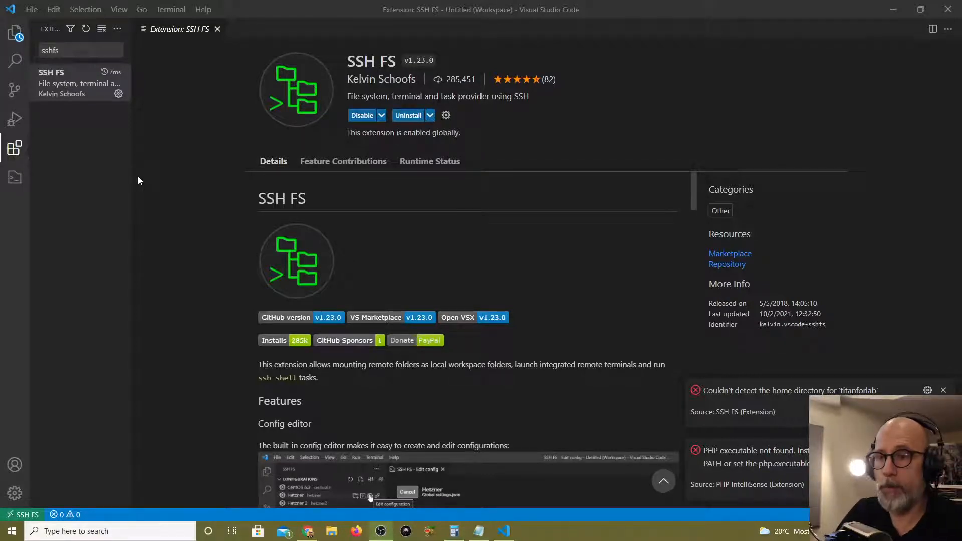
mouse_move(124, 185)
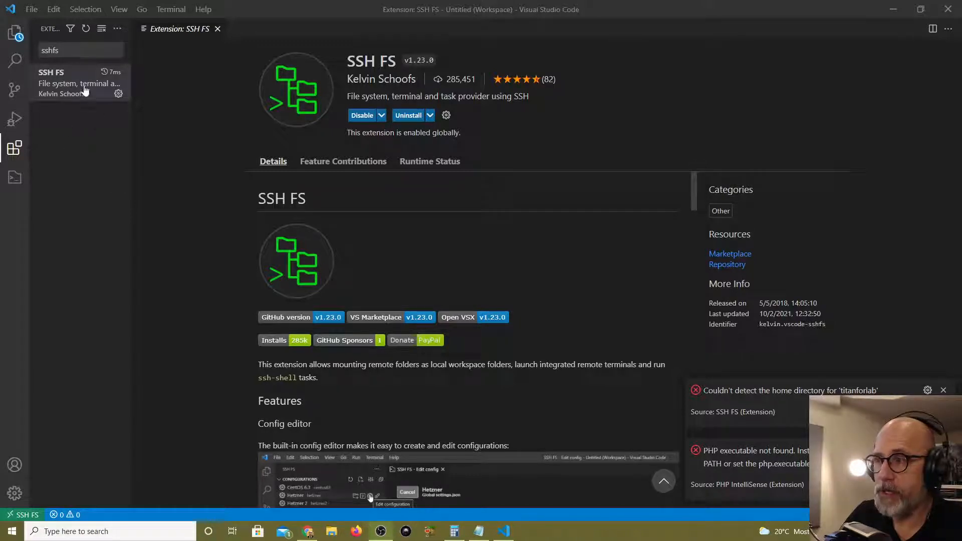
mouse_move(652, 190)
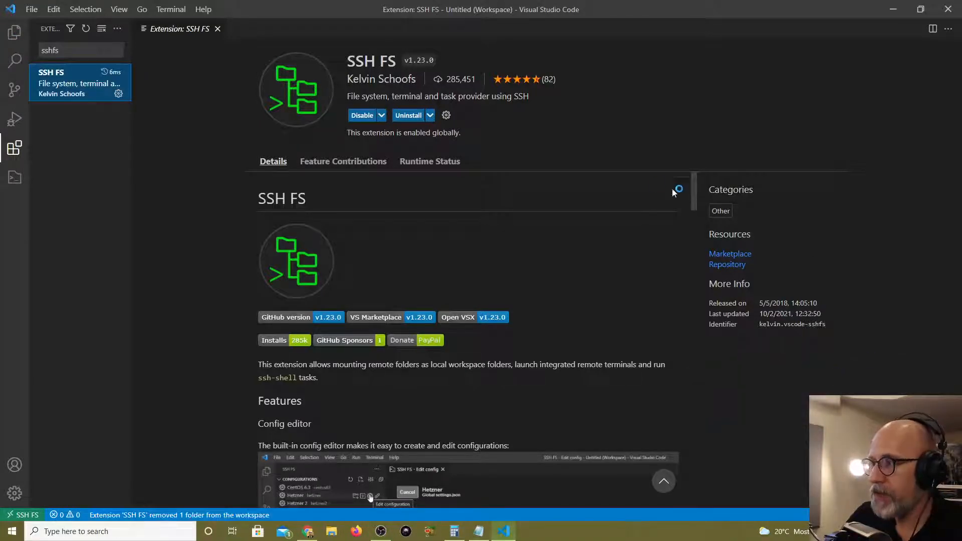
Step: Choose Install Another Version for SSH FS to pick 1.22.0 from the version list
left_click(430, 115)
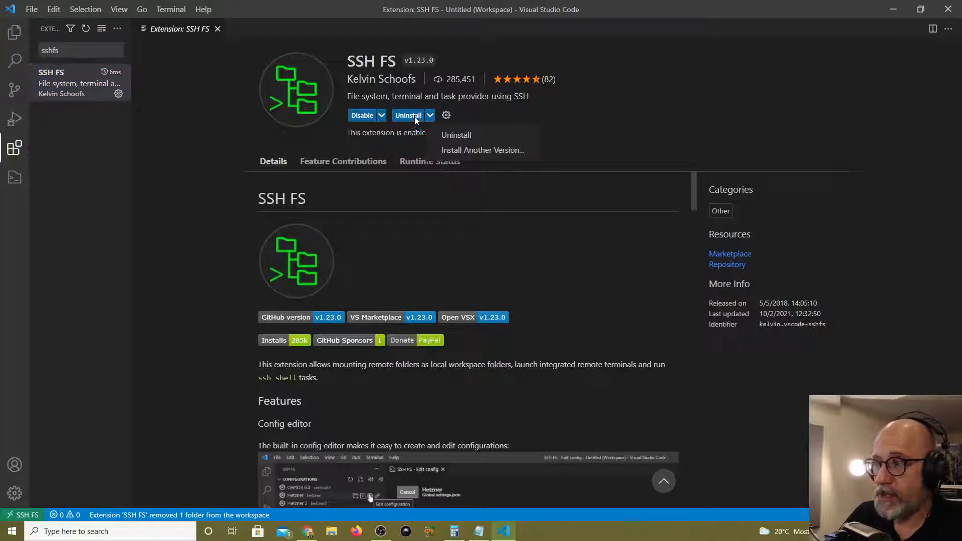
mouse_move(482, 149)
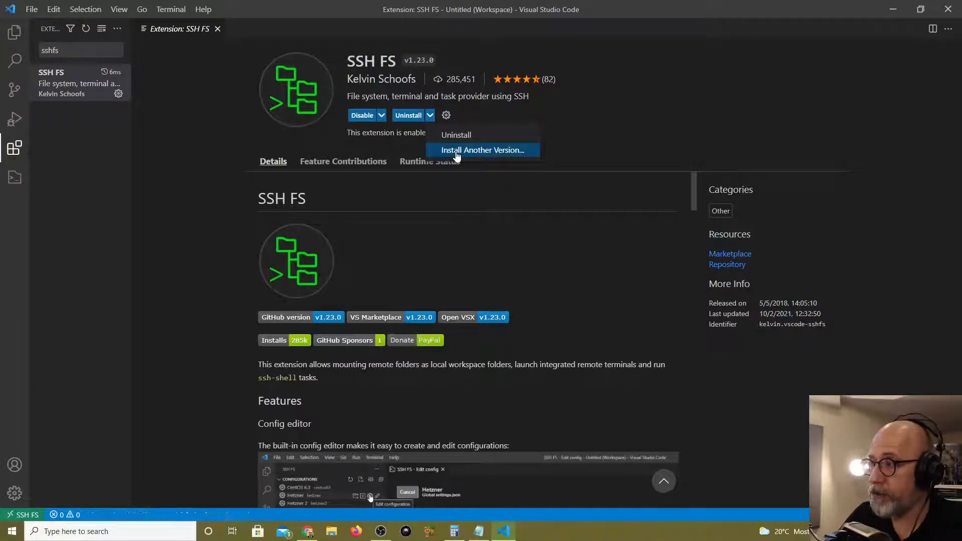
left_click(483, 149)
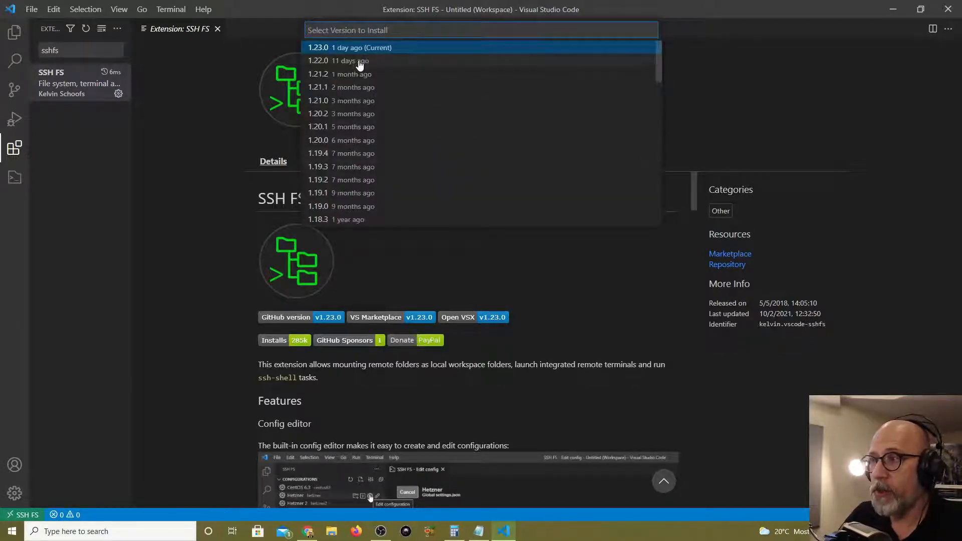
mouse_move(376, 65)
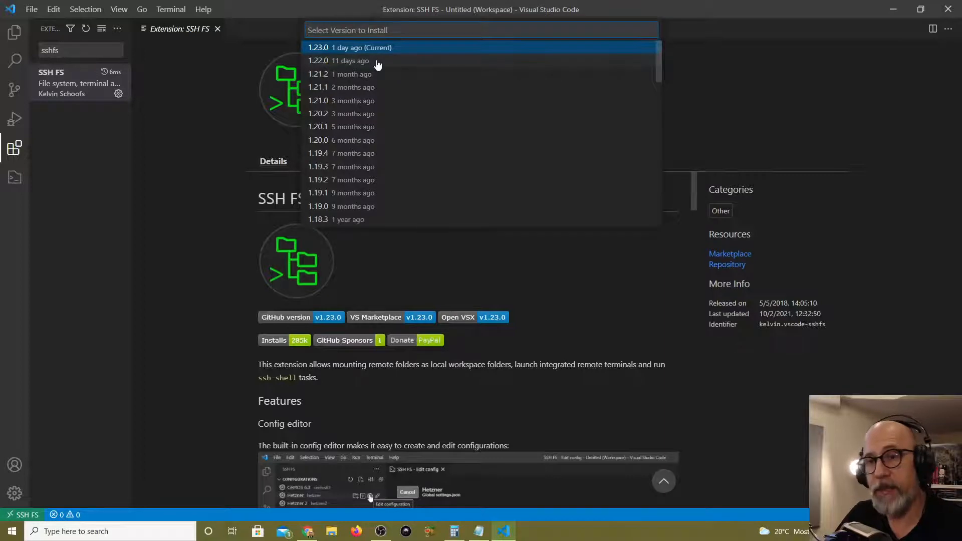
mouse_move(374, 50)
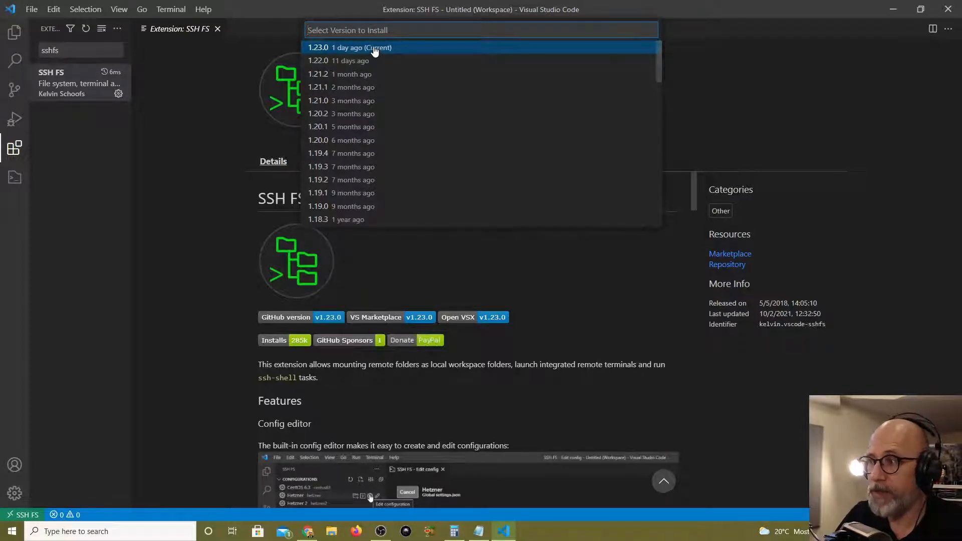
mouse_move(348, 47)
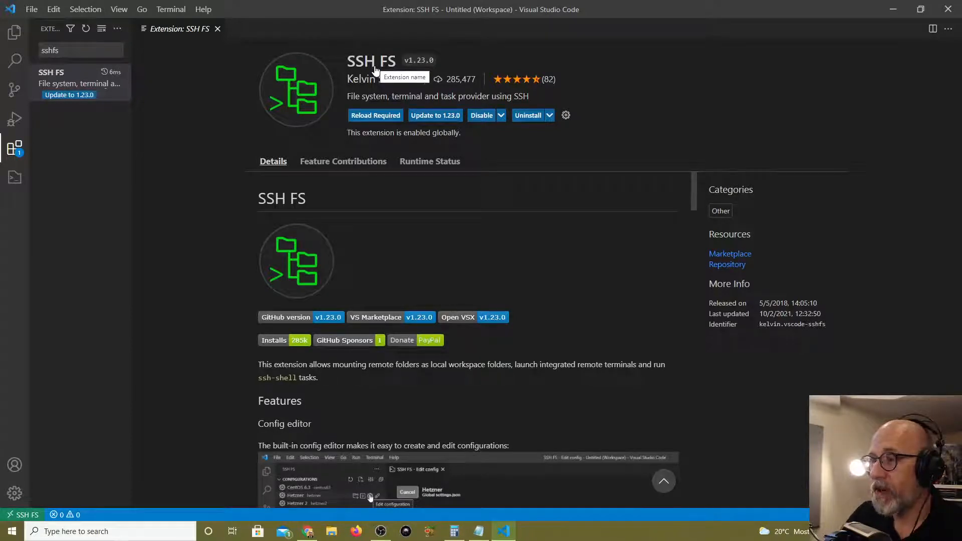
mouse_move(404, 110)
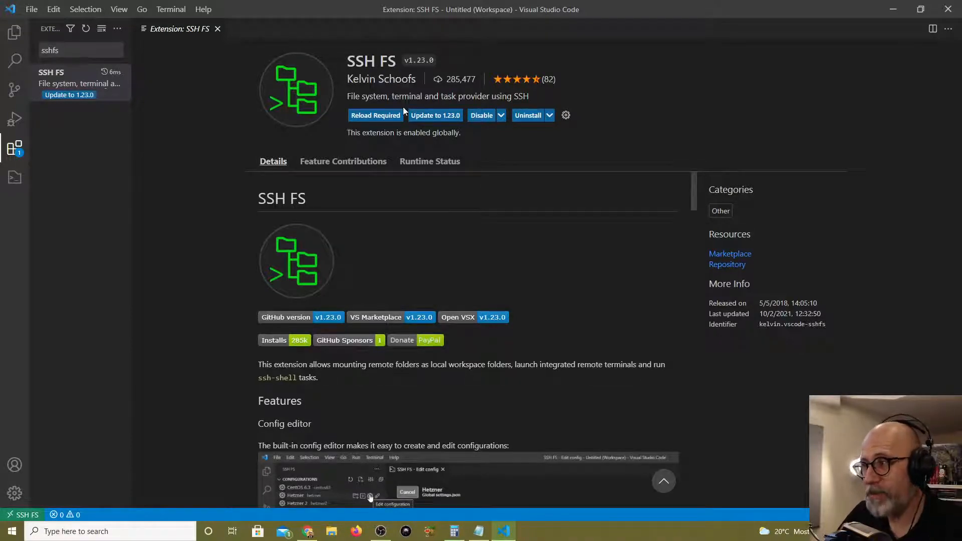
mouse_move(435, 115)
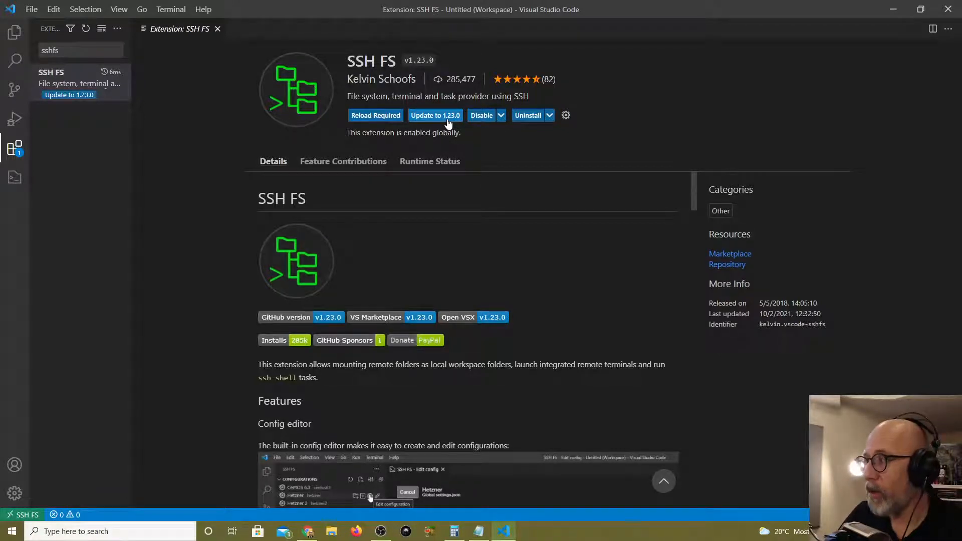
mouse_move(414, 105)
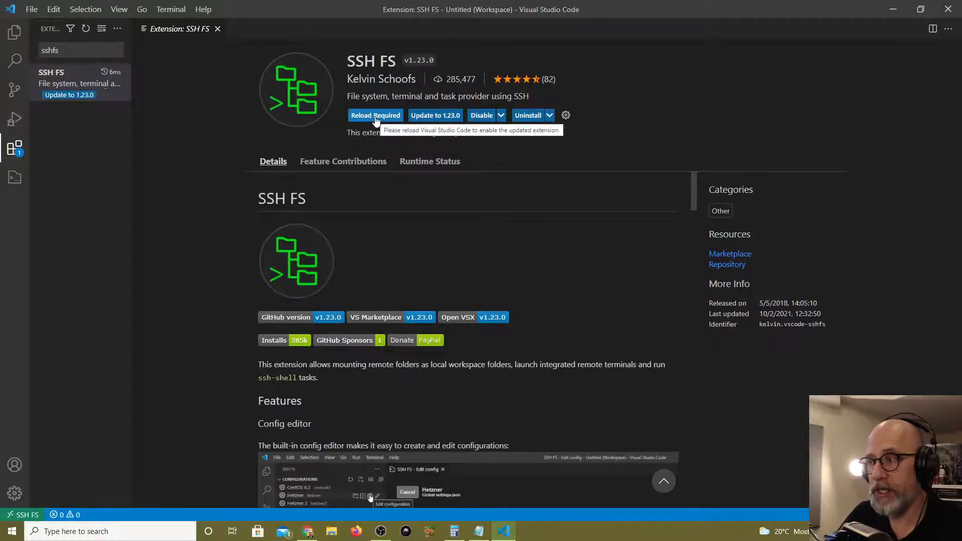
Step: Reload the window via Reload Required so the older SSH FS activates
left_click(375, 114)
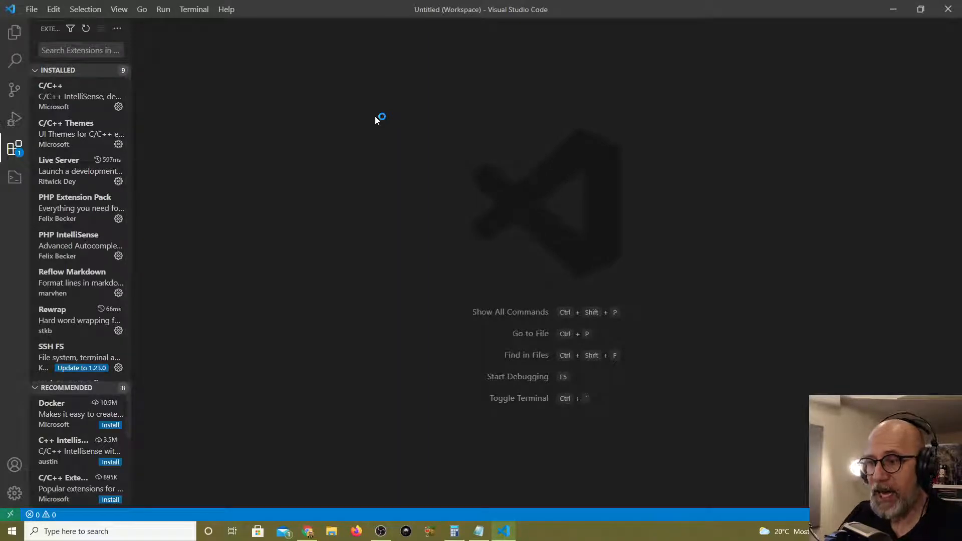
mouse_move(153, 147)
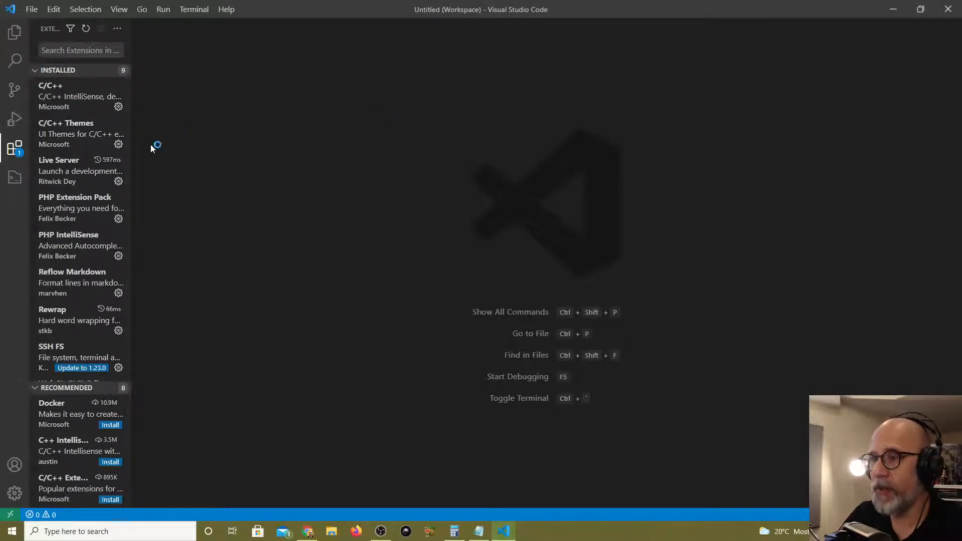
mouse_move(15, 149)
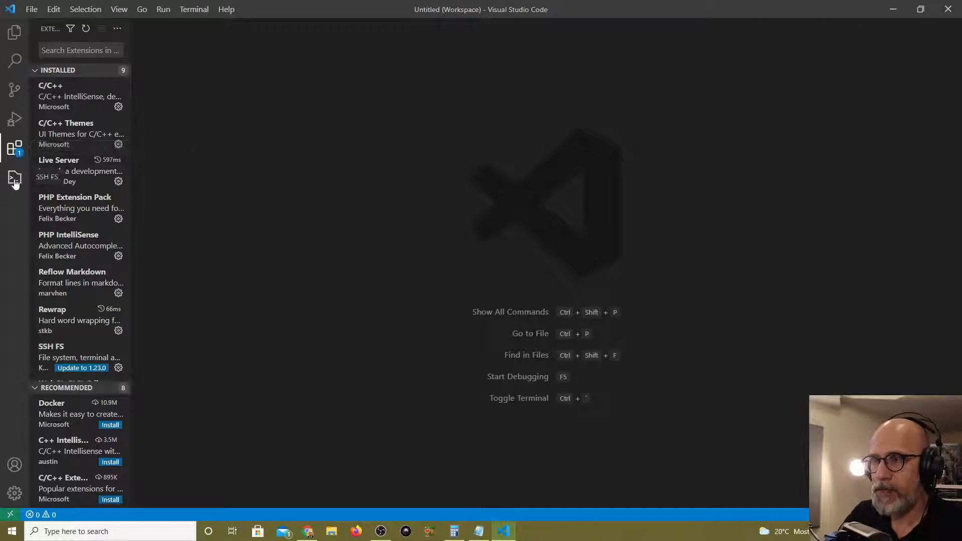
Step: Add the titanforlab connection as a workspace folder from the SSH FS panel
left_click(14, 179)
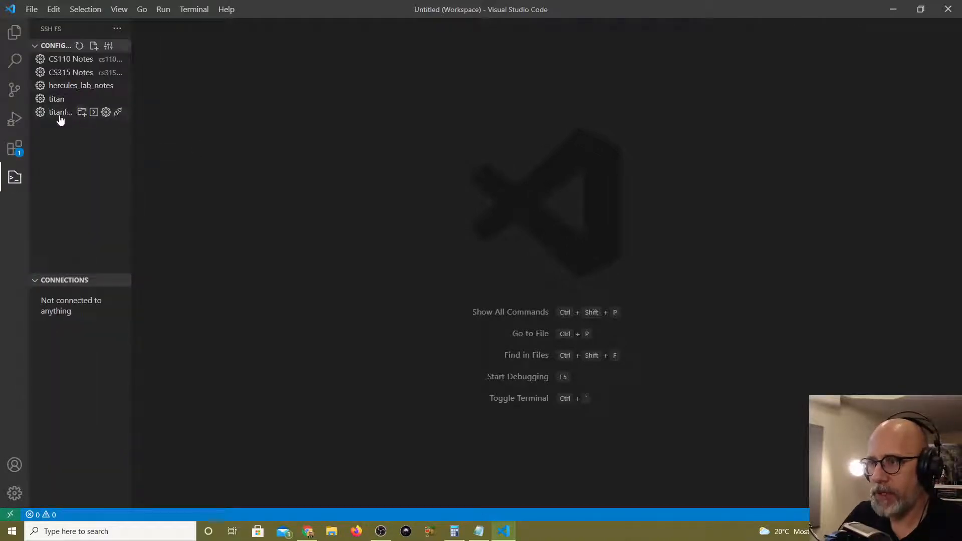
left_click(82, 111)
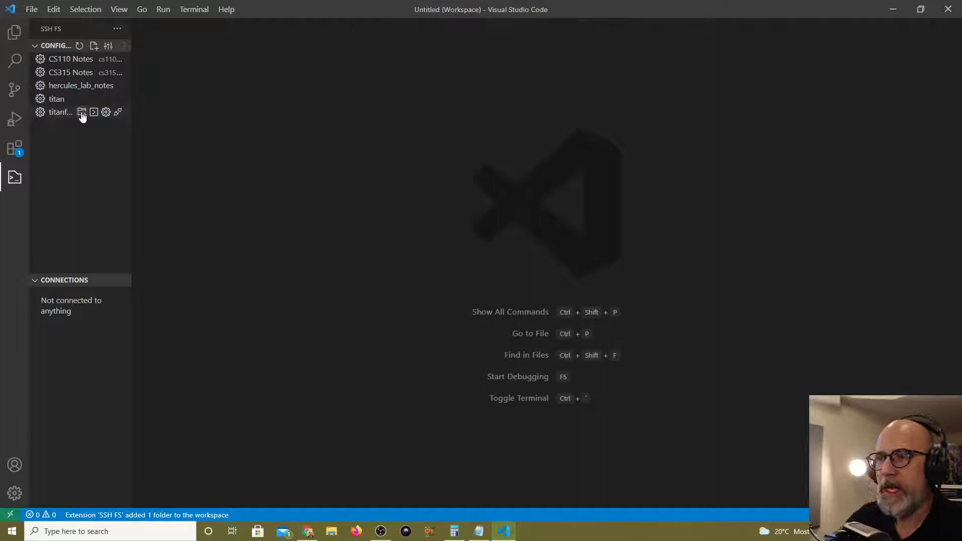
left_click(15, 32)
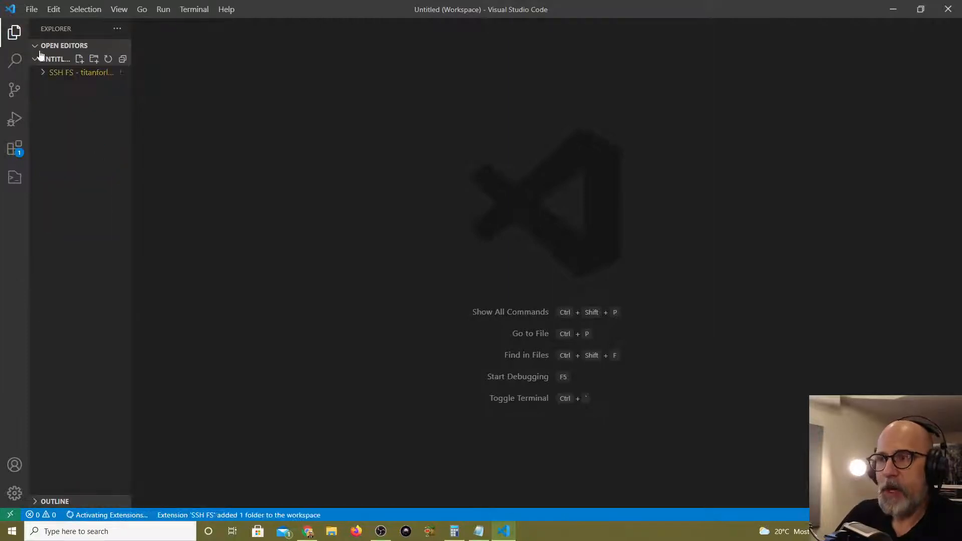
Step: Expand SSH FS - titanforlab in Explorer, revealing the server's root filesystem folders
left_click(80, 72)
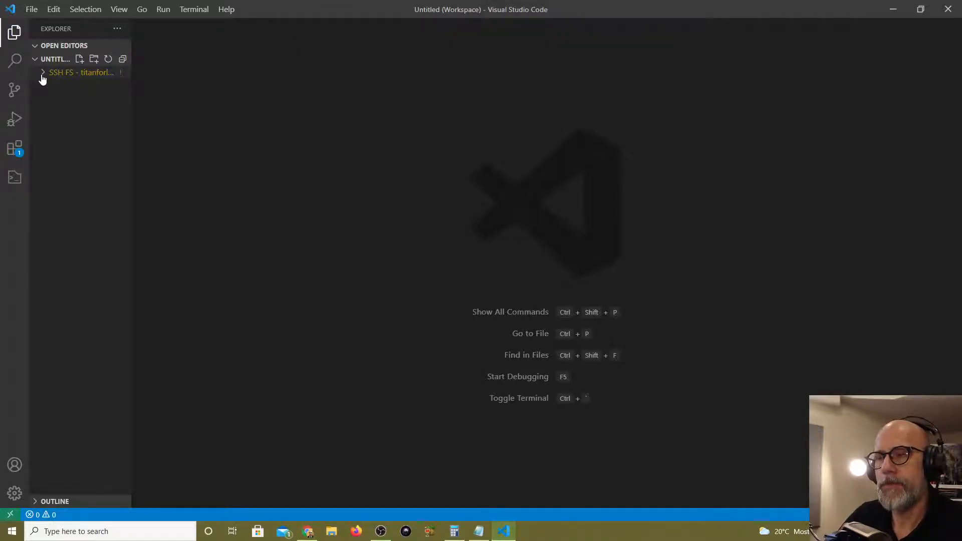
left_click(43, 72)
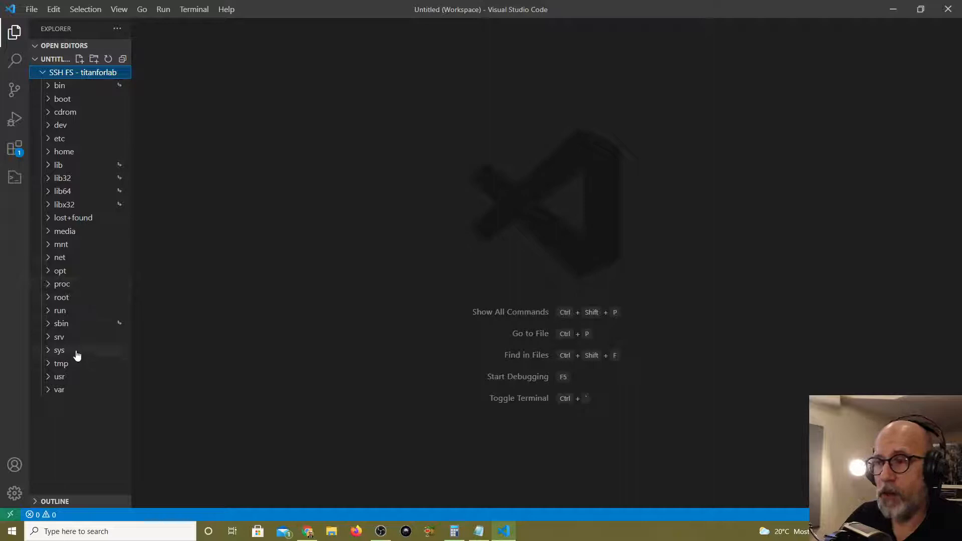
mouse_move(61, 195)
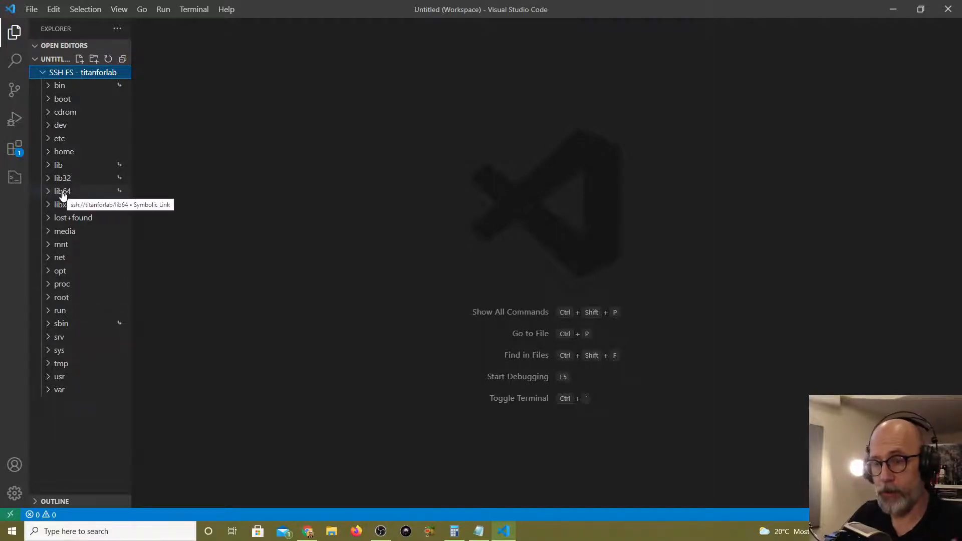
left_click(13, 178)
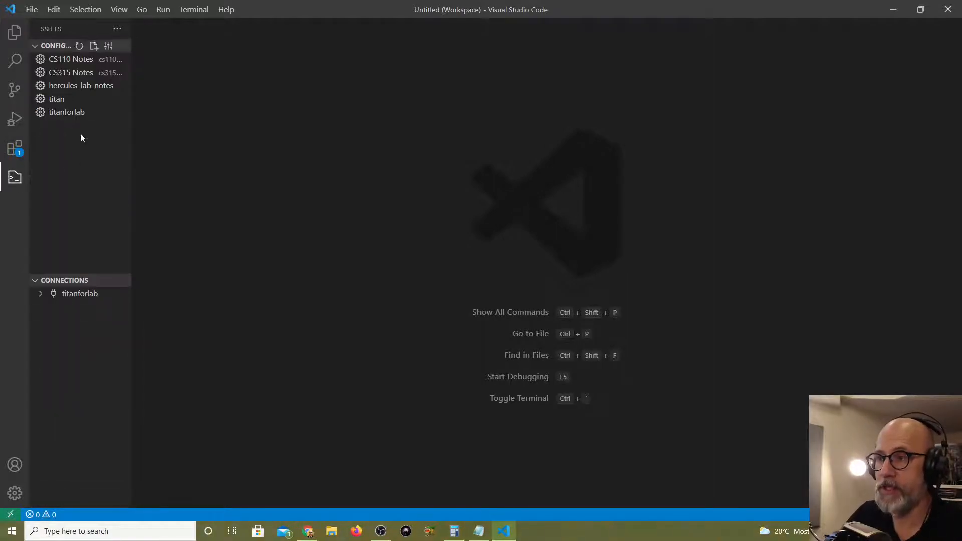
mouse_move(56, 100)
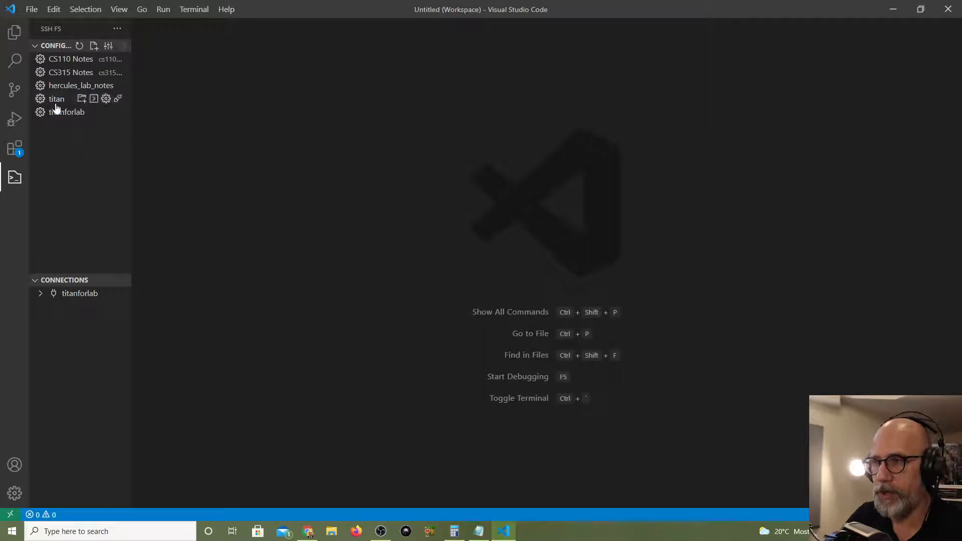
mouse_move(69, 122)
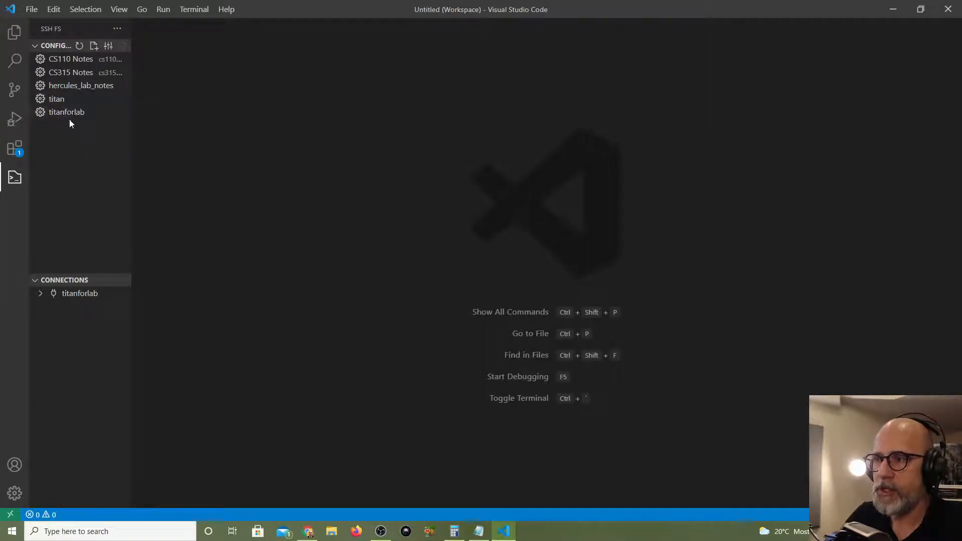
mouse_move(66, 112)
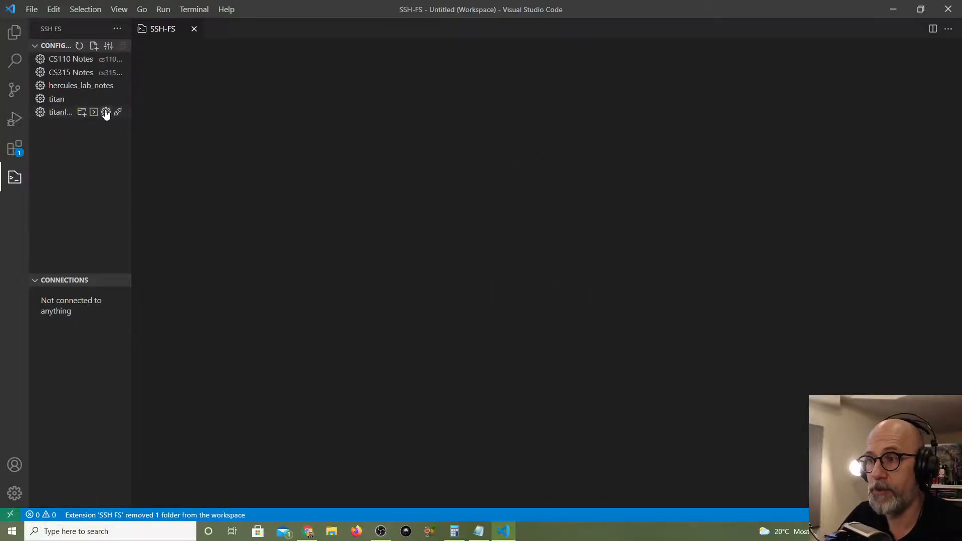
Step: Show the SSH FS Configurations editor listing the five saved servers
left_click(105, 112)
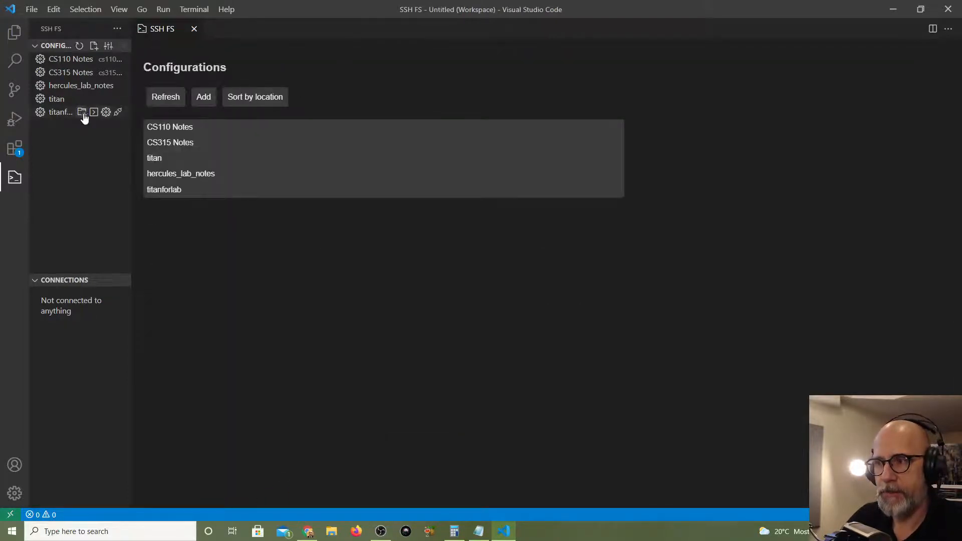
Step: Remount titanforlab with its password and expand it to list home files like .bashrc and public_html
left_click(81, 113)
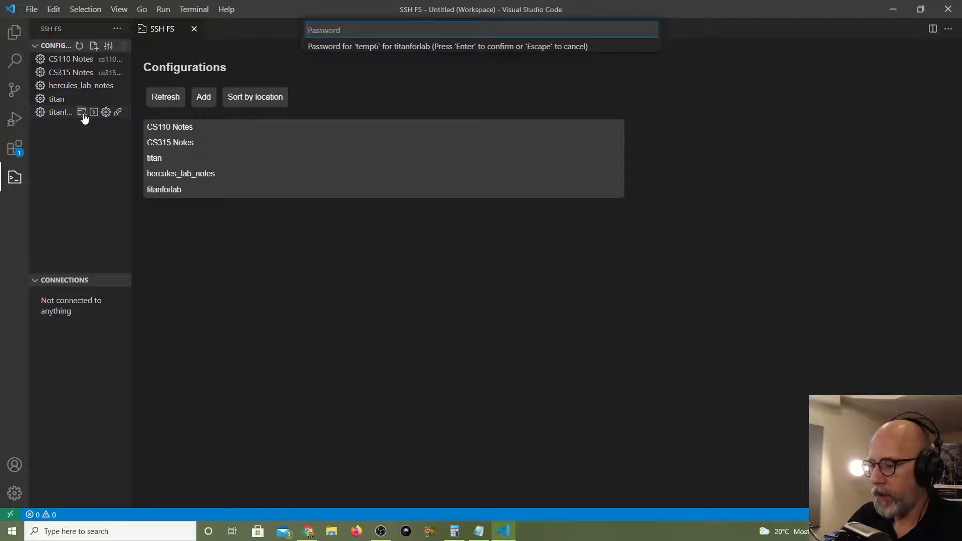
key("Escape")
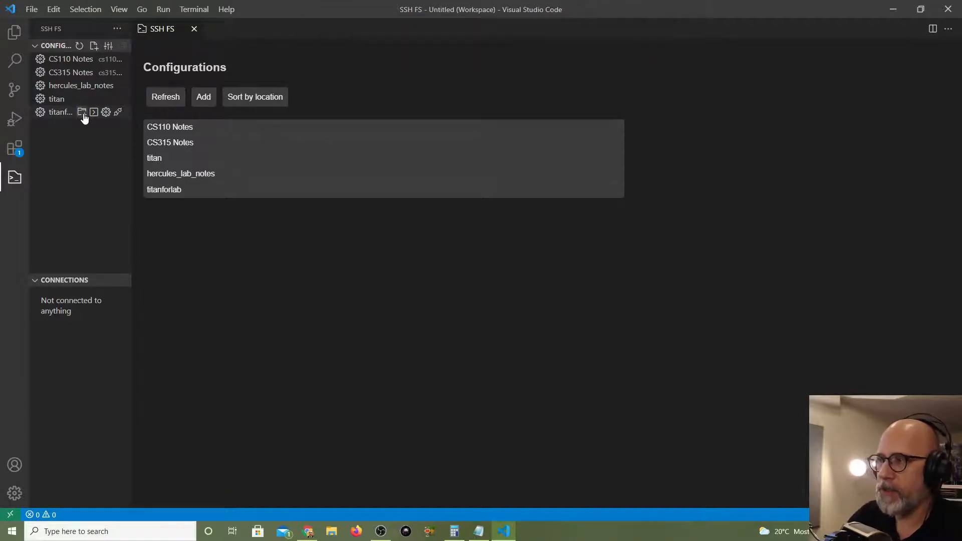
left_click(82, 112)
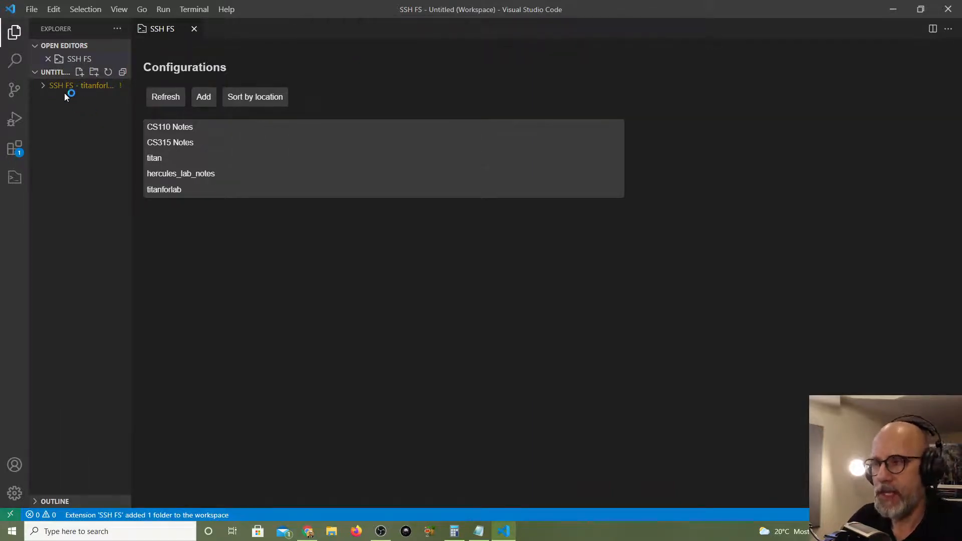
left_click(81, 85)
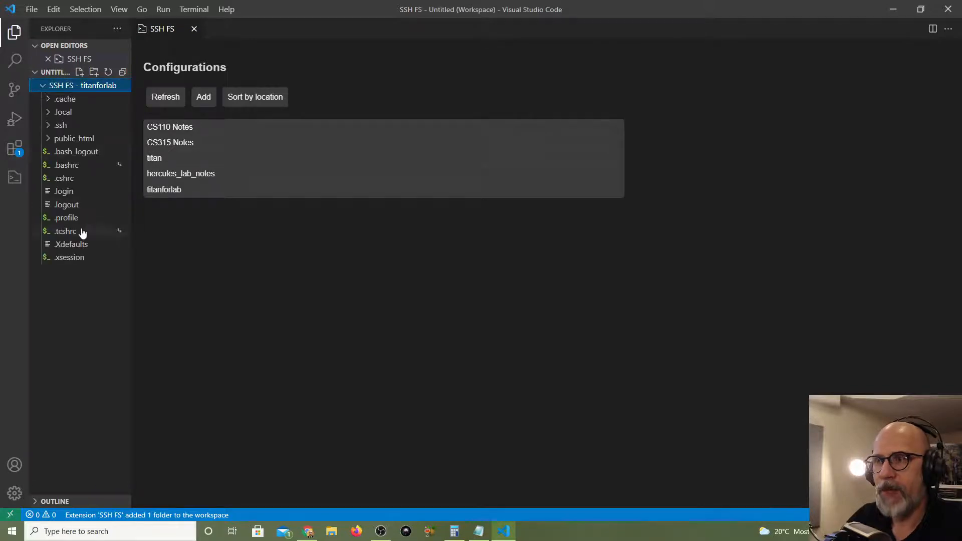
mouse_move(74, 138)
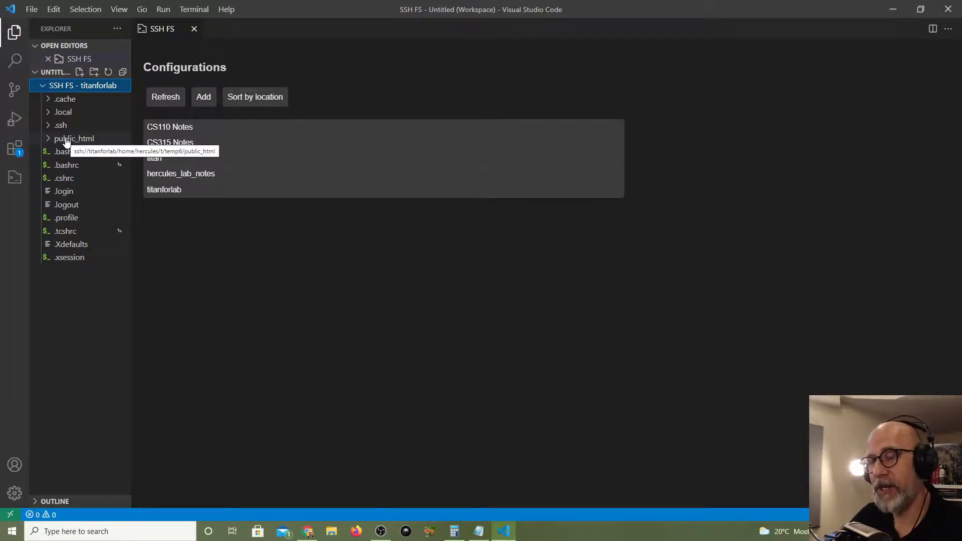
mouse_move(92, 133)
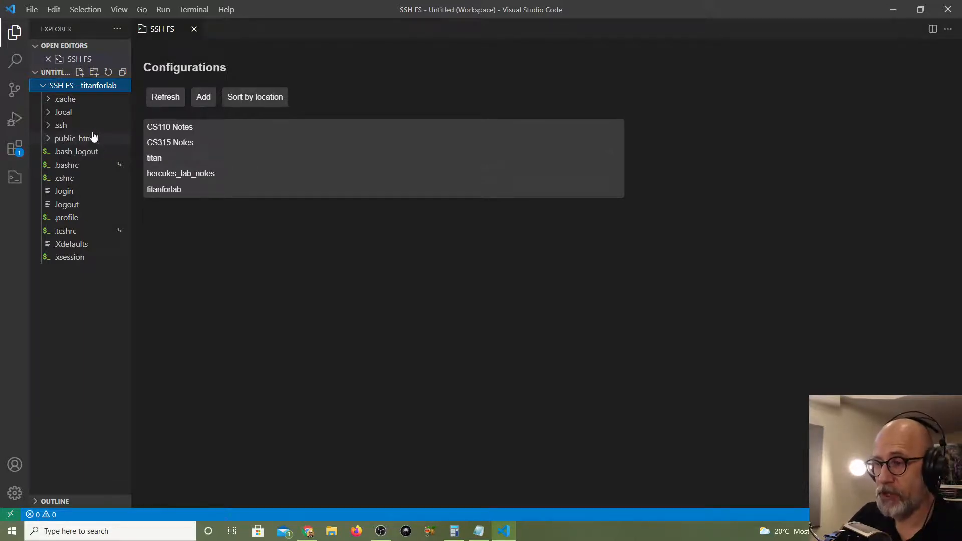
Step: Show SSH FS details at version 1.22.0 and peek at its Install Another Version menu
left_click(14, 149)
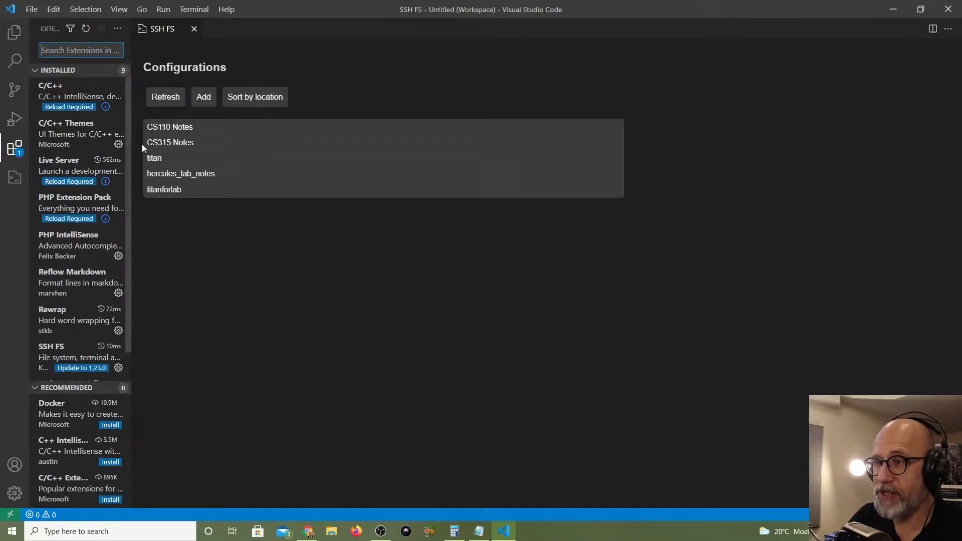
type("ss")
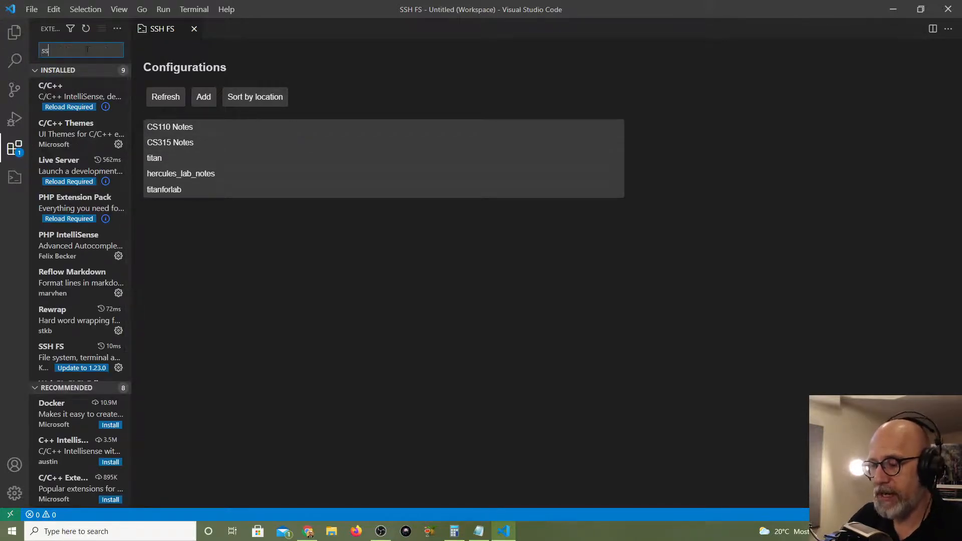
type("hfs")
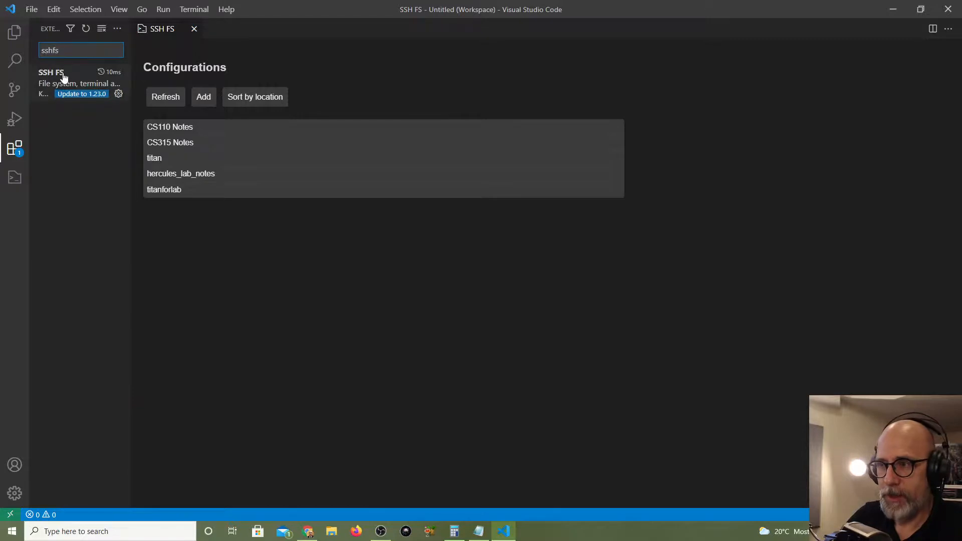
left_click(61, 77)
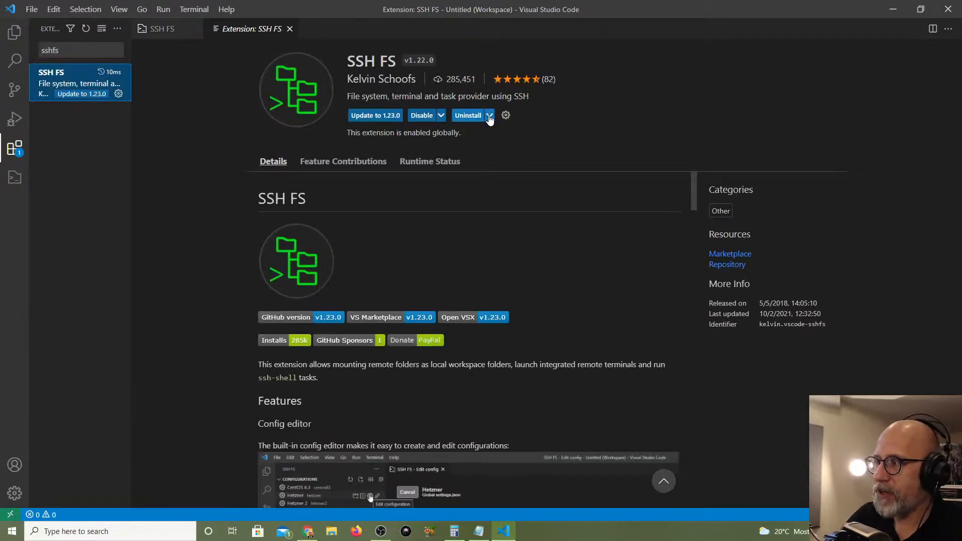
left_click(489, 115)
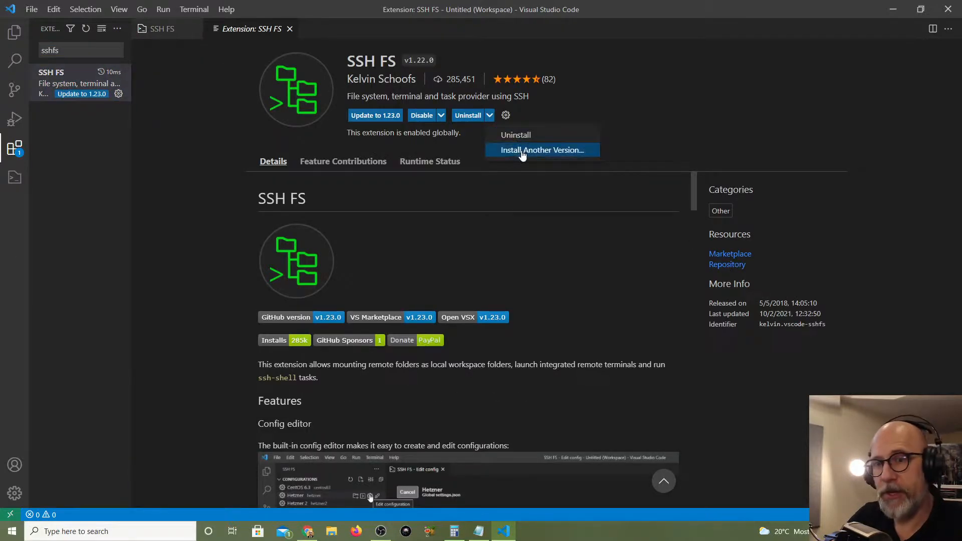
mouse_move(529, 159)
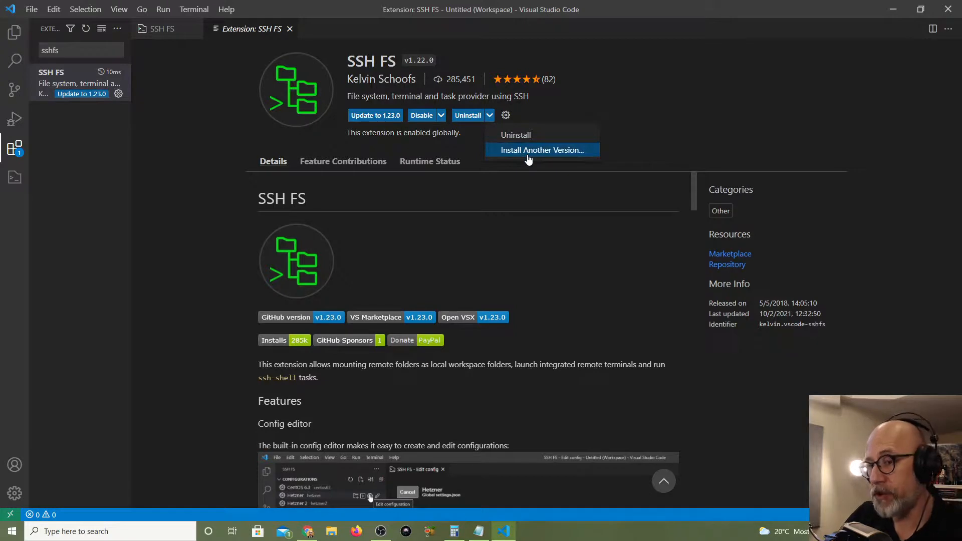
left_click(521, 178)
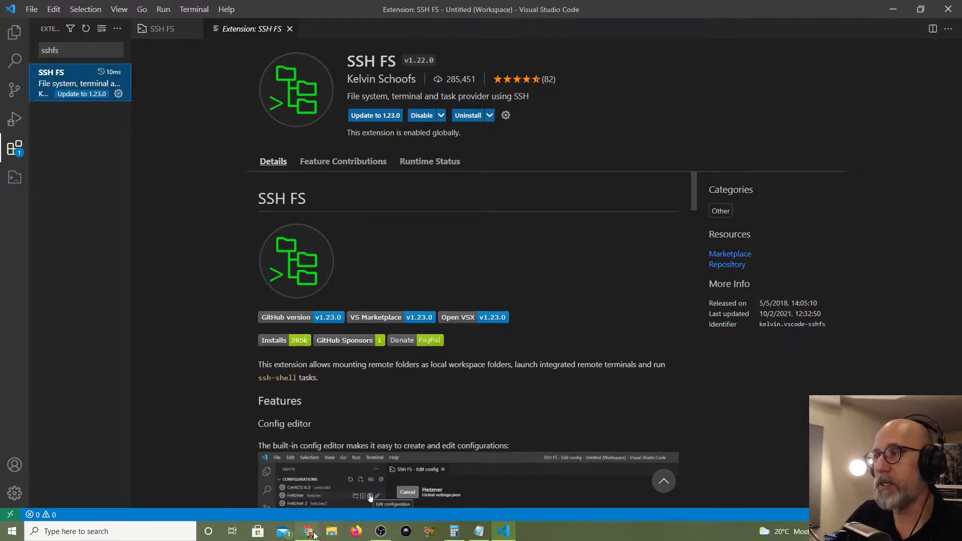
Step: Switch to Chrome's Stack Overflow tab 'How to downgrade vscode'
left_click(308, 531)
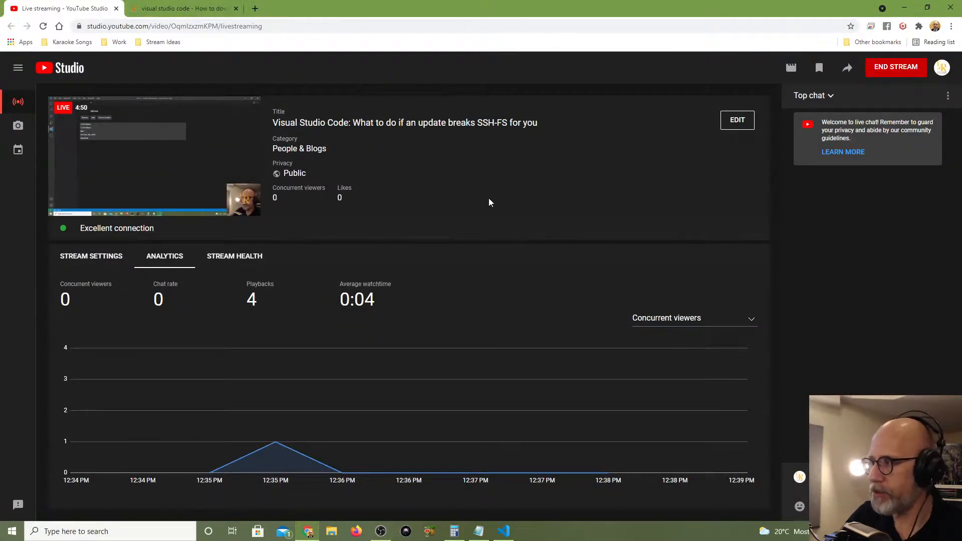
left_click(181, 9)
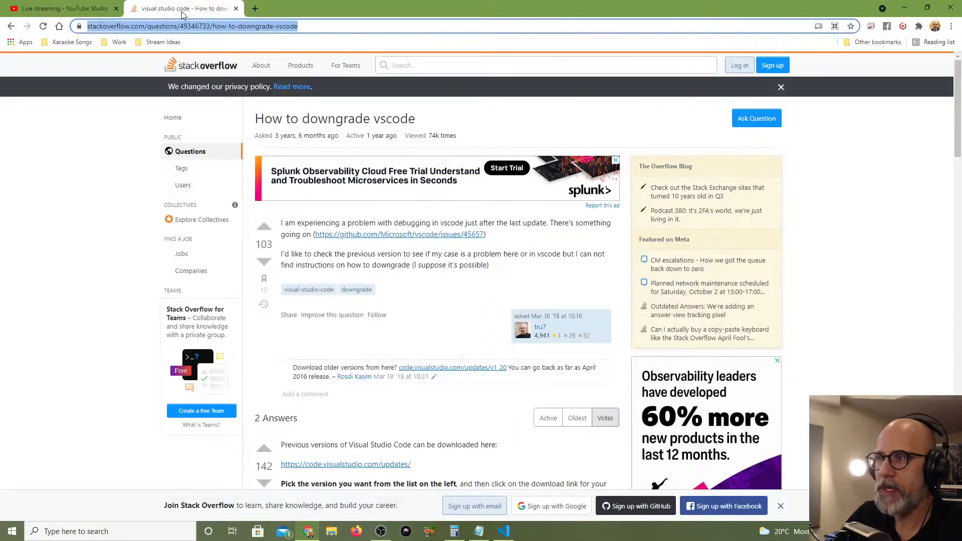